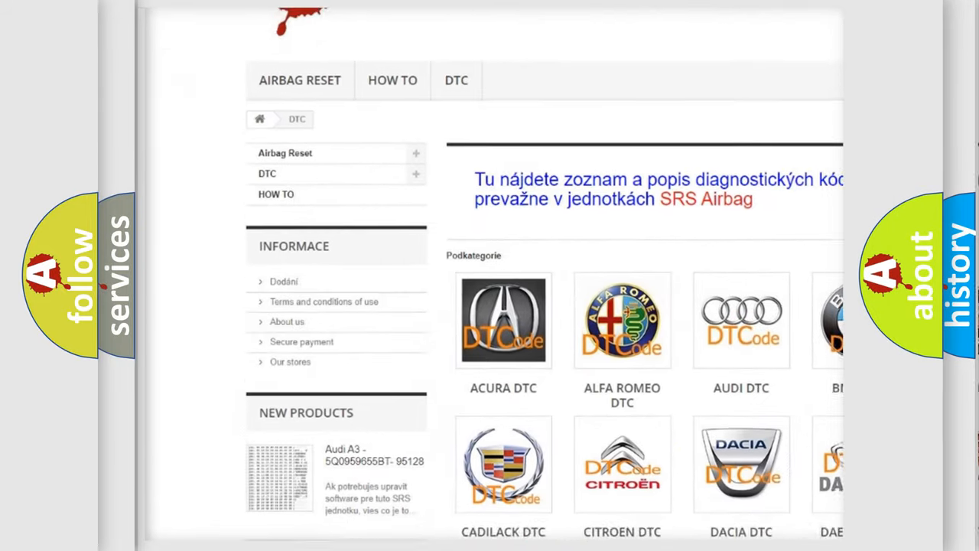
pyautogui.scroll(-3)
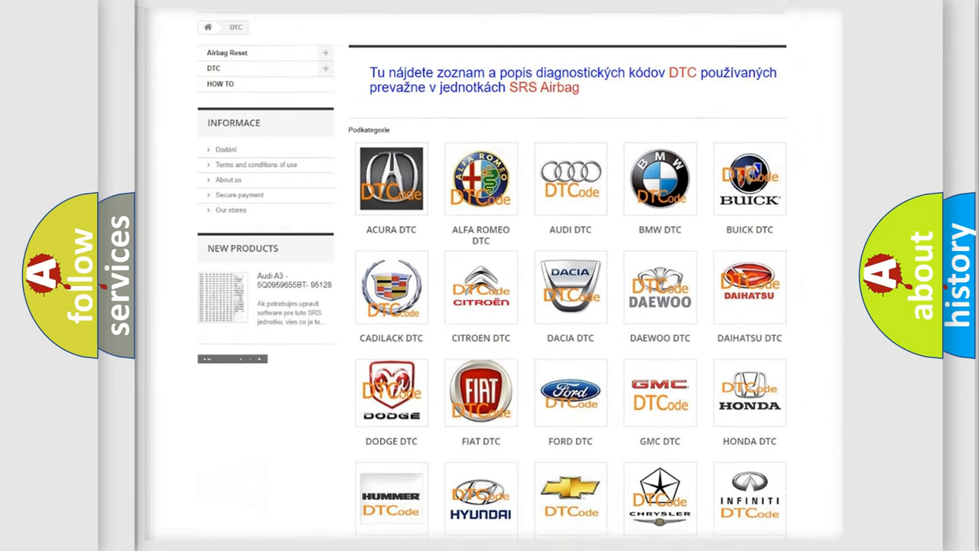
pyautogui.scroll(-3)
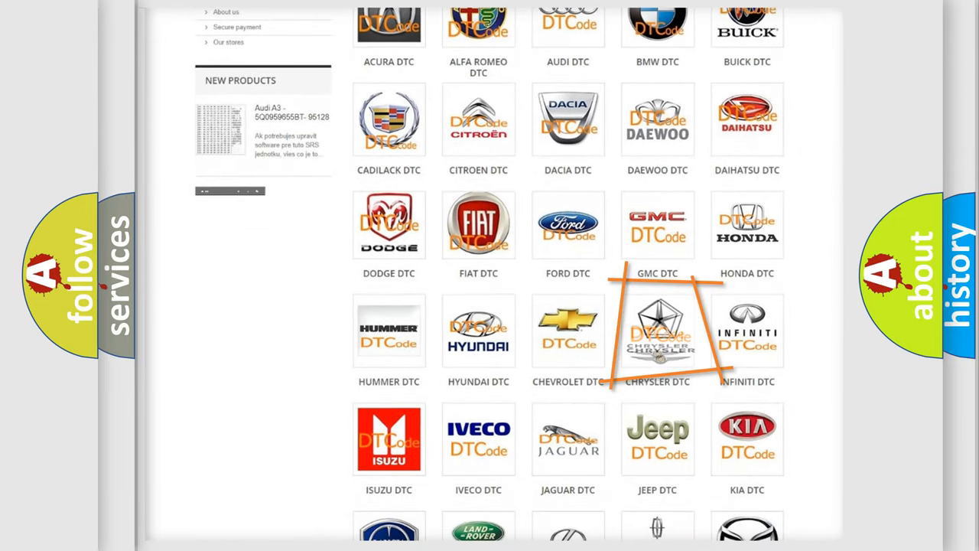